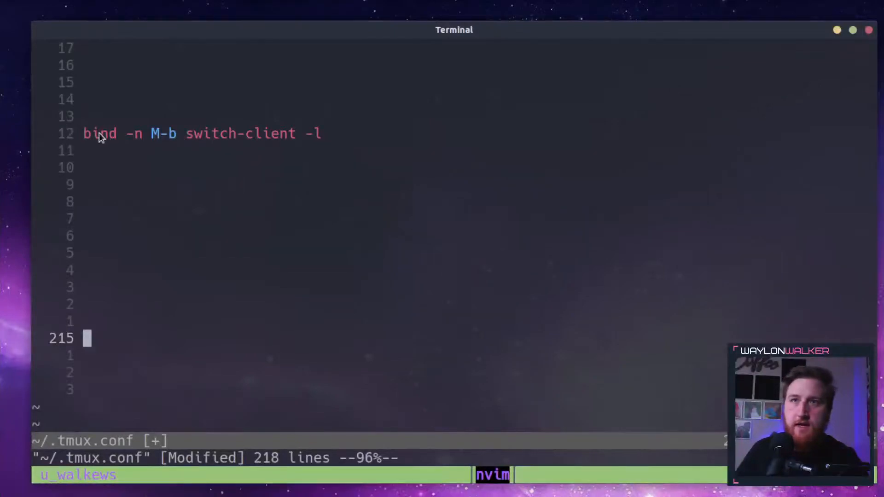
mouse_move(345, 193)
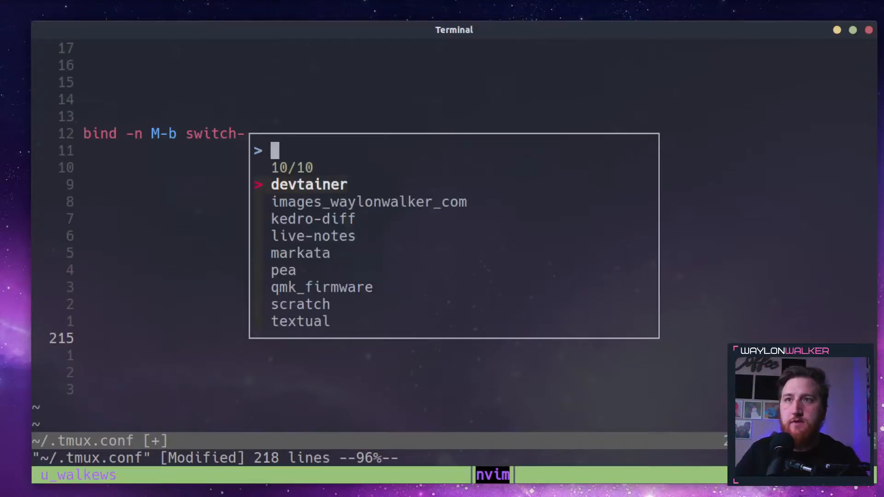
mouse_move(273, 54)
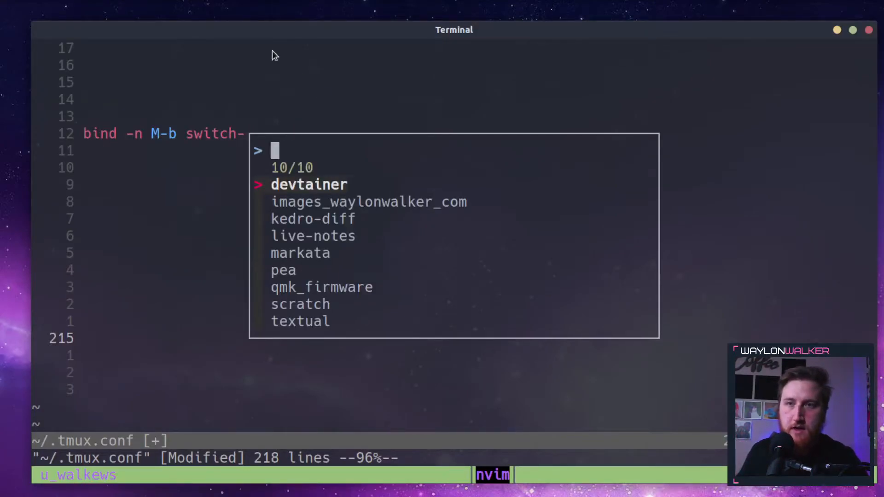
mouse_move(142, 457)
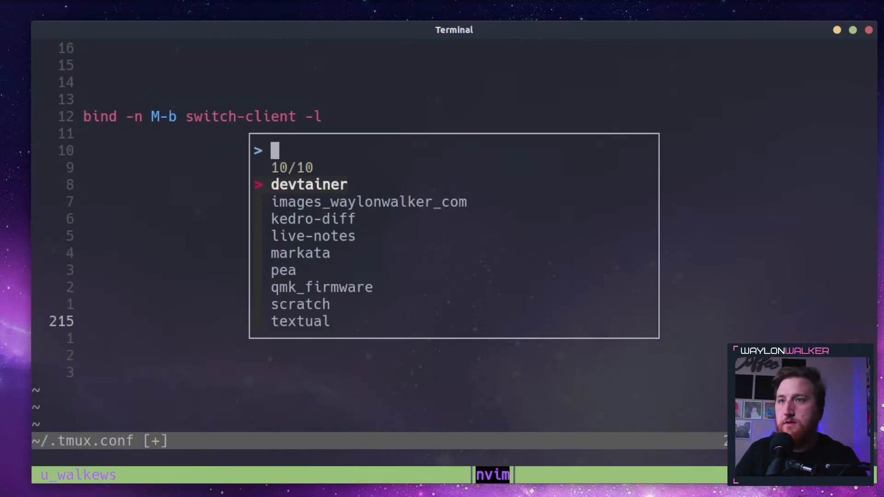
- Filter the session popup with 'way' and switch to the waylonwalker_com session
text(way)
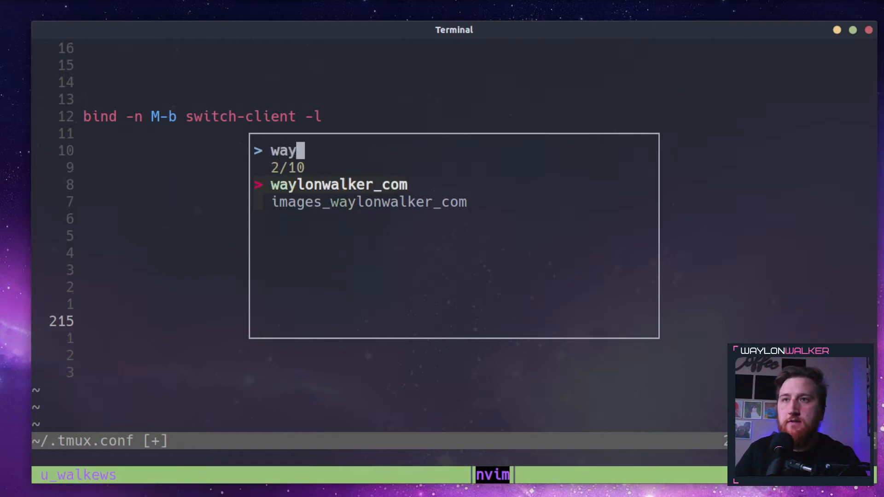
key(Enter)
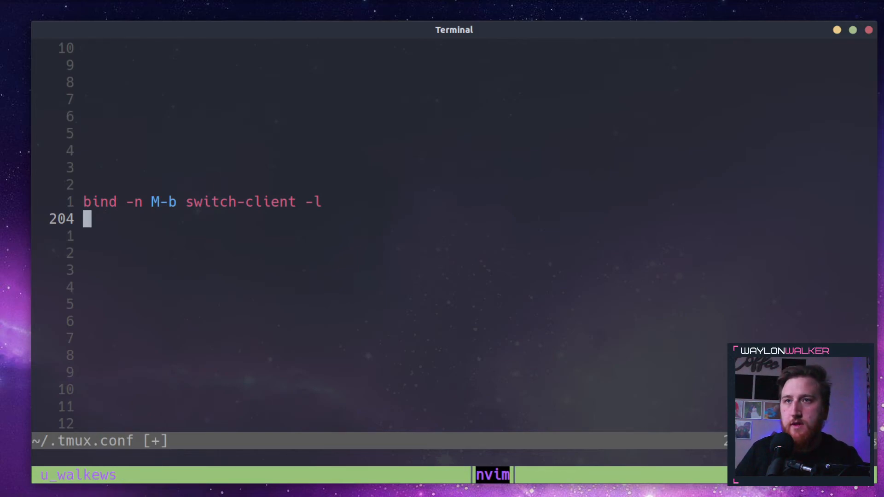
mouse_move(168, 217)
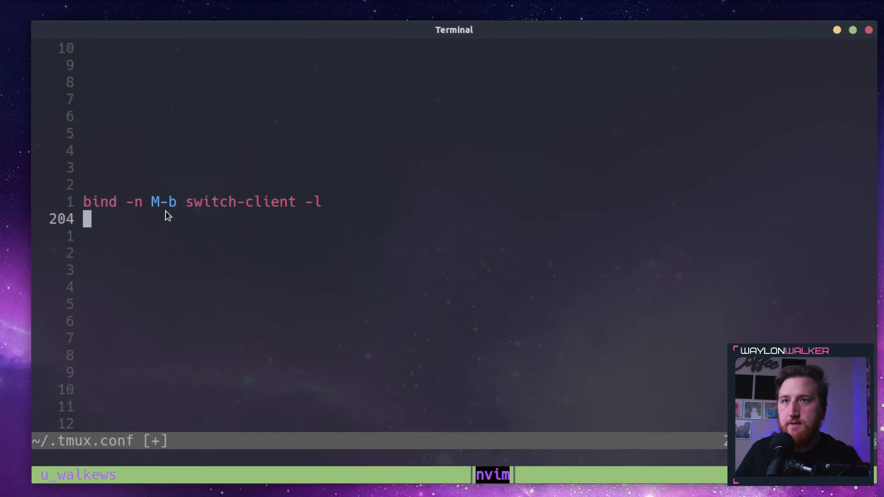